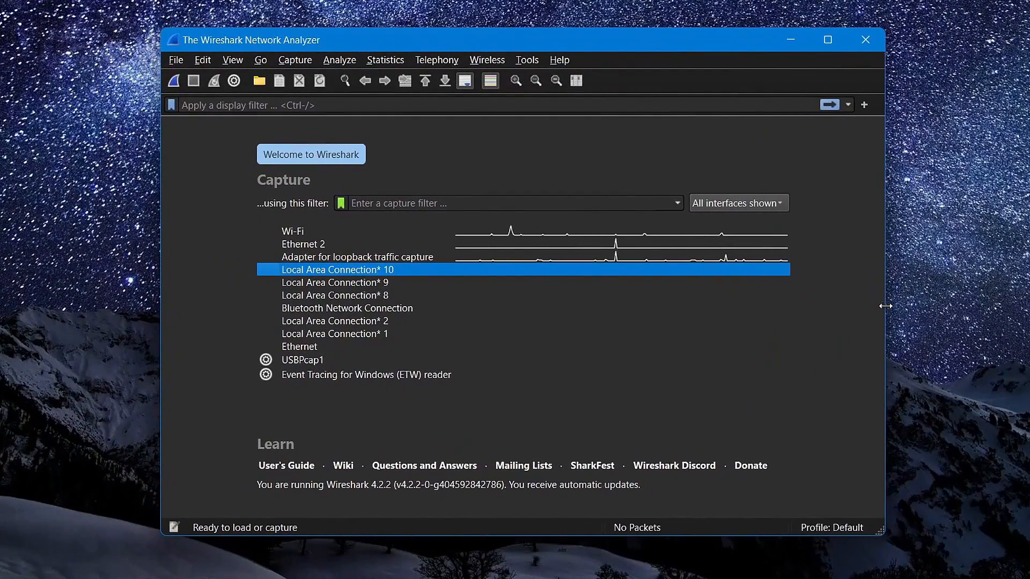
mouse_move(523, 346)
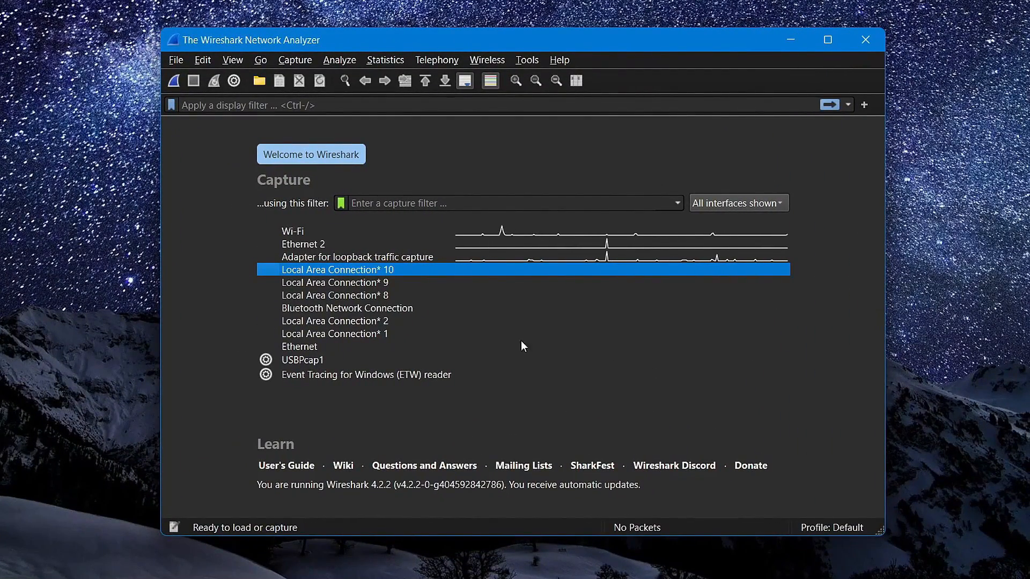
Step: Start a live capture on the Wi-Fi interface from the Welcome screen
left_click(302, 244)
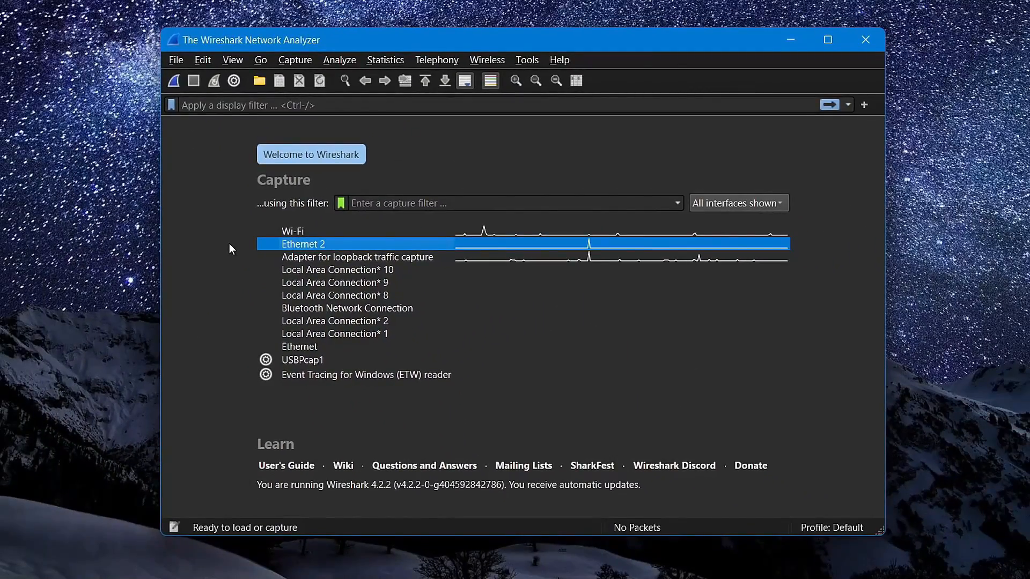
left_click(291, 231)
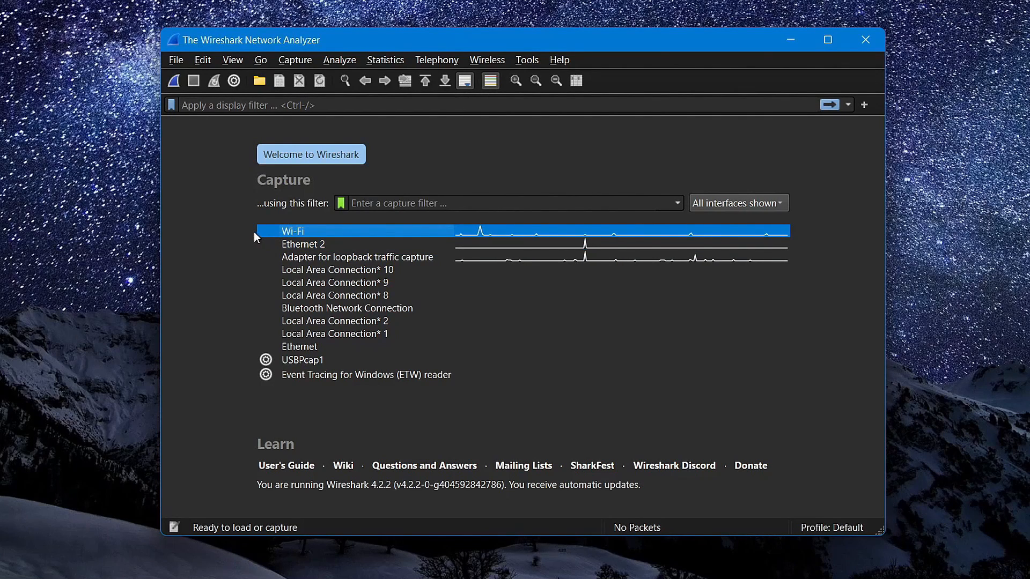
double_click(291, 232)
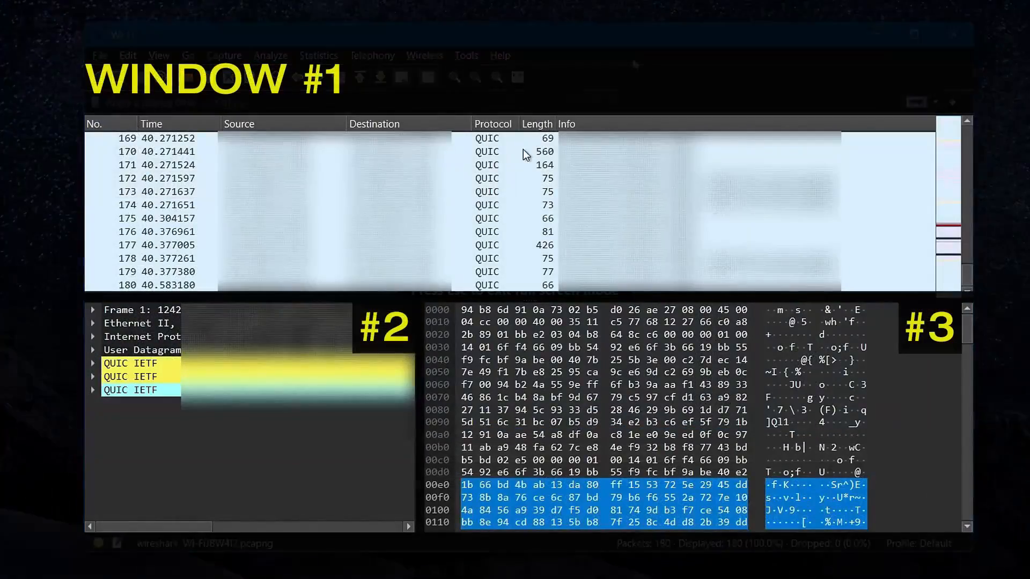
left_click(158, 191)
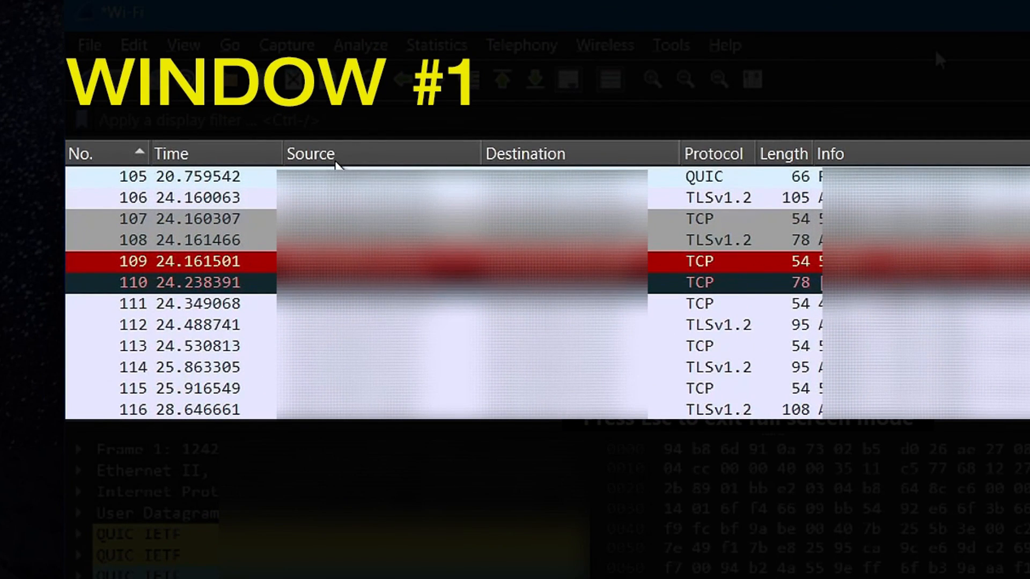
mouse_move(617, 158)
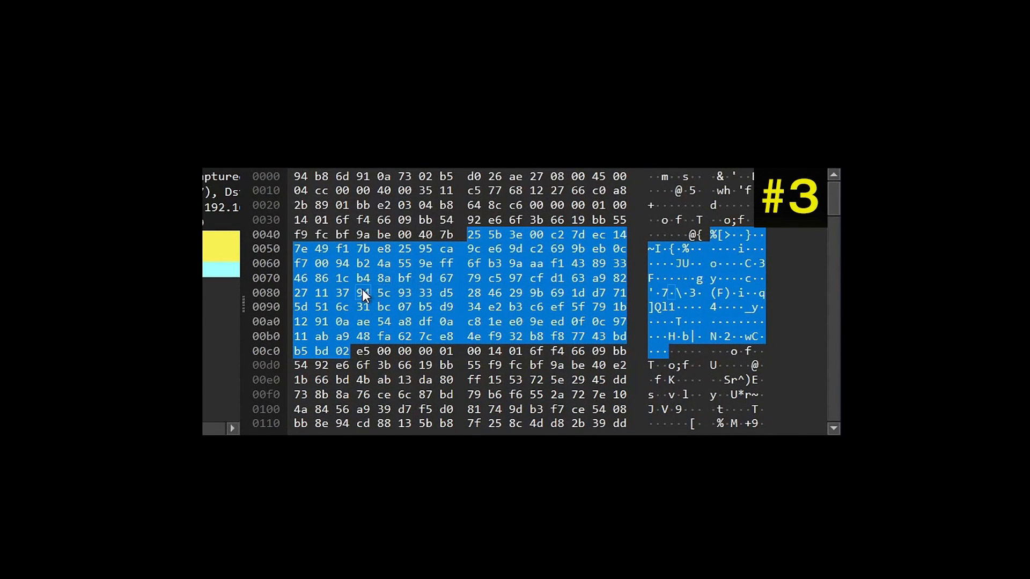
left_click(351, 205)
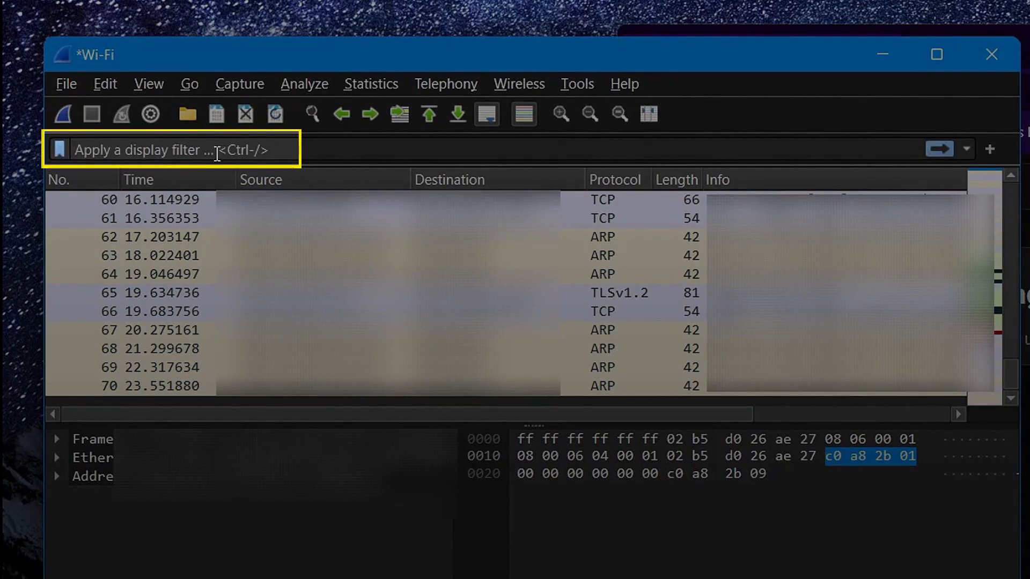
Step: Apply the display filter tcp contains "youtube" to isolate the TLSv1.3 packet
type("tcp conta")
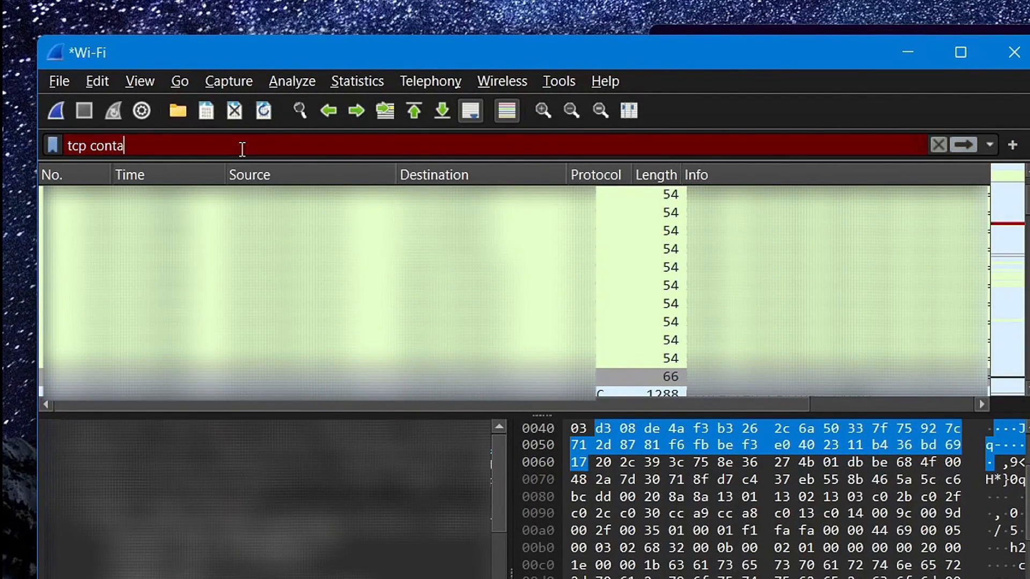
type("ins \"youtube\"")
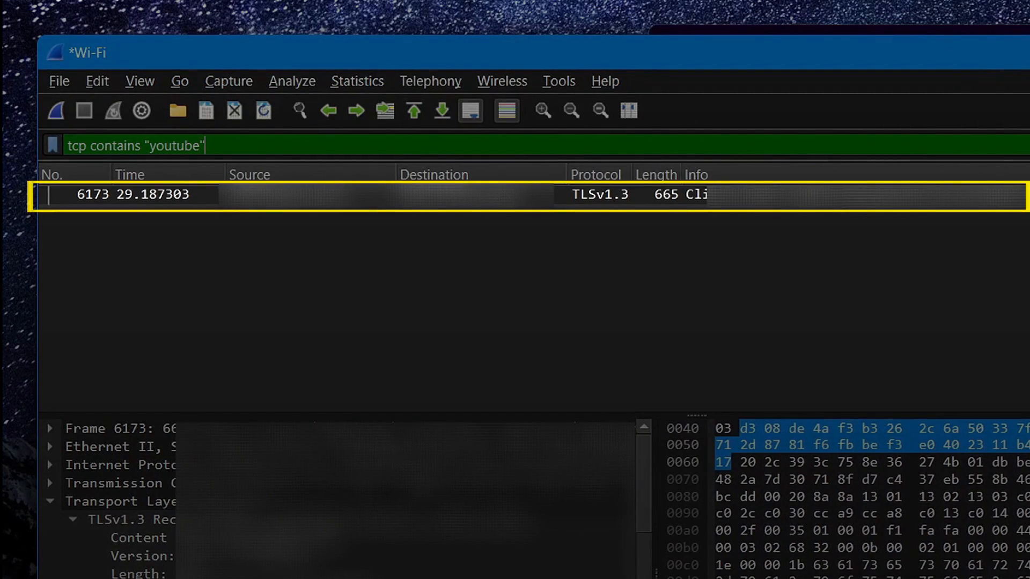
mouse_move(833, 311)
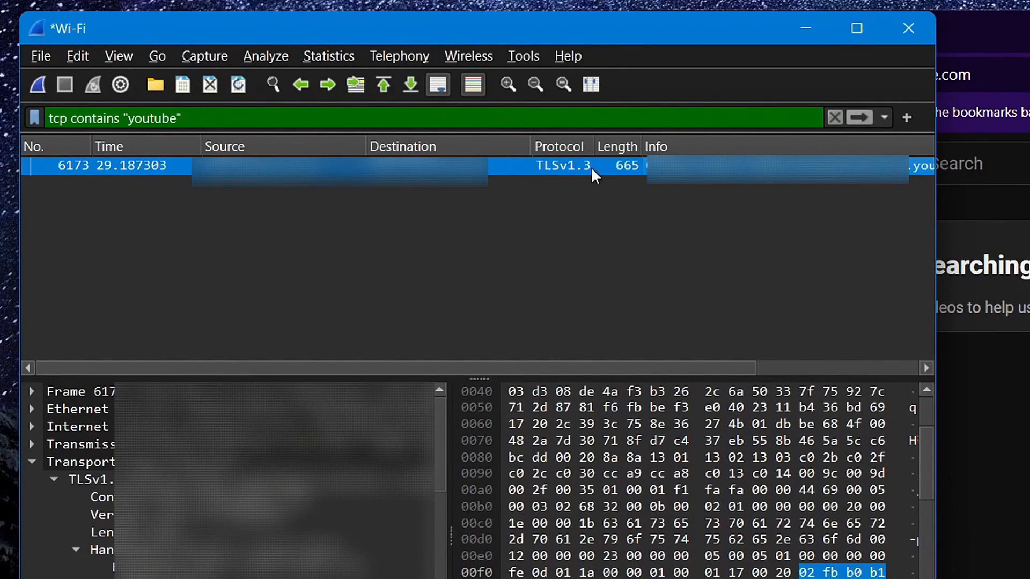
mouse_move(557, 172)
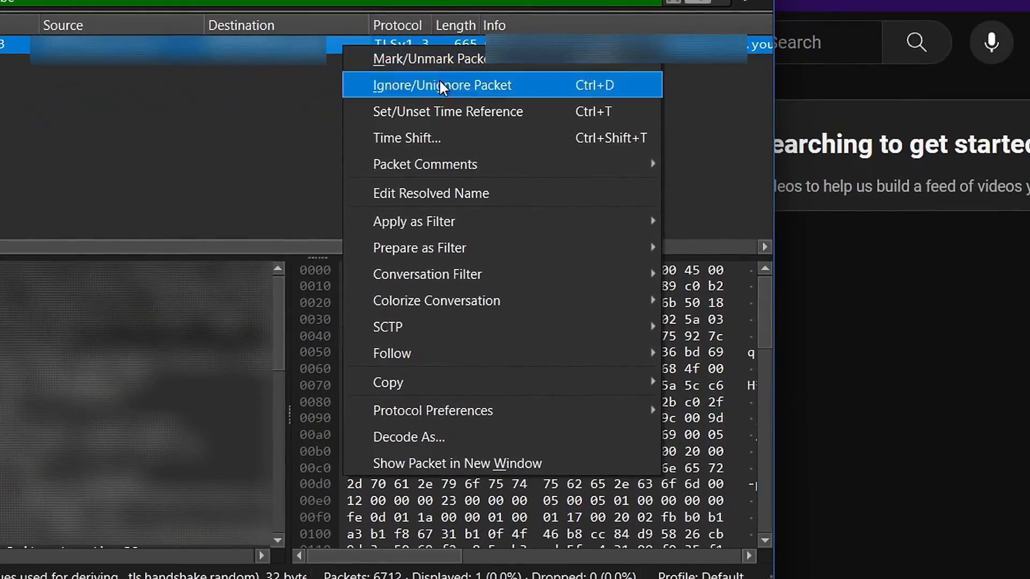
Step: Follow the YouTube packet's TCP stream, review the conversation and close it
left_click(391, 353)
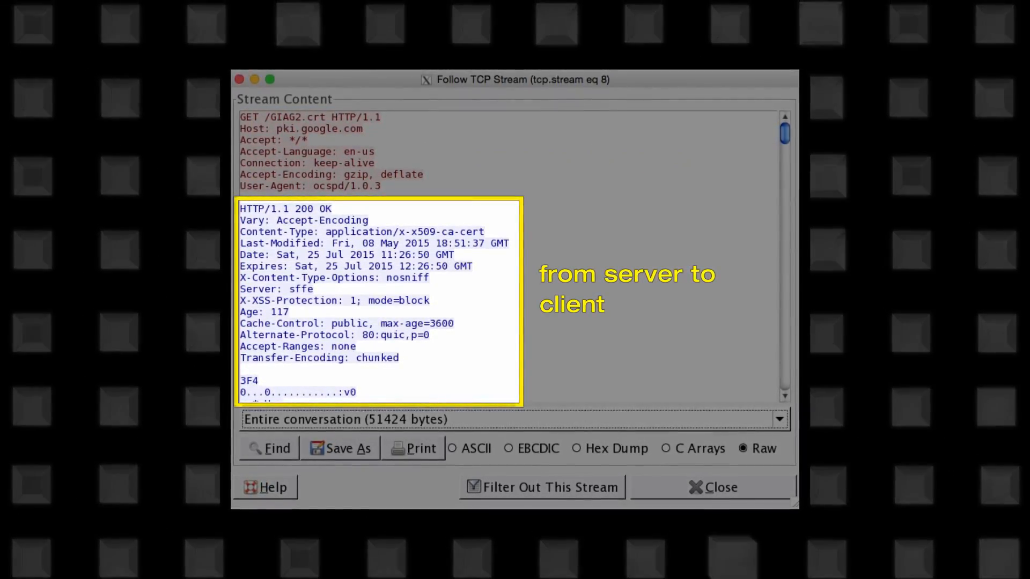
left_click(712, 487)
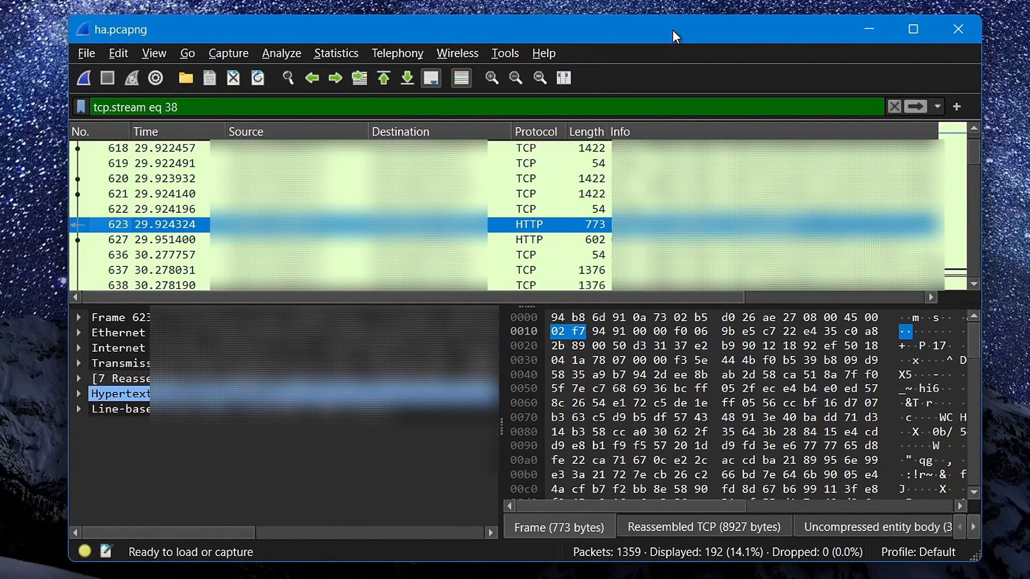
mouse_move(525, 175)
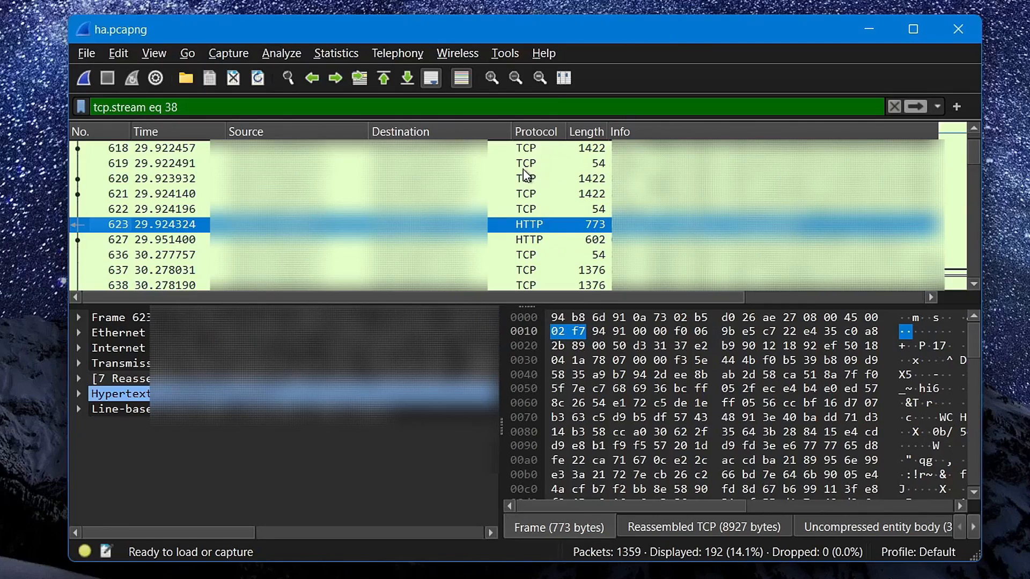
Step: Save the ha.pcapng capture under a new name via Save As
left_click(86, 54)
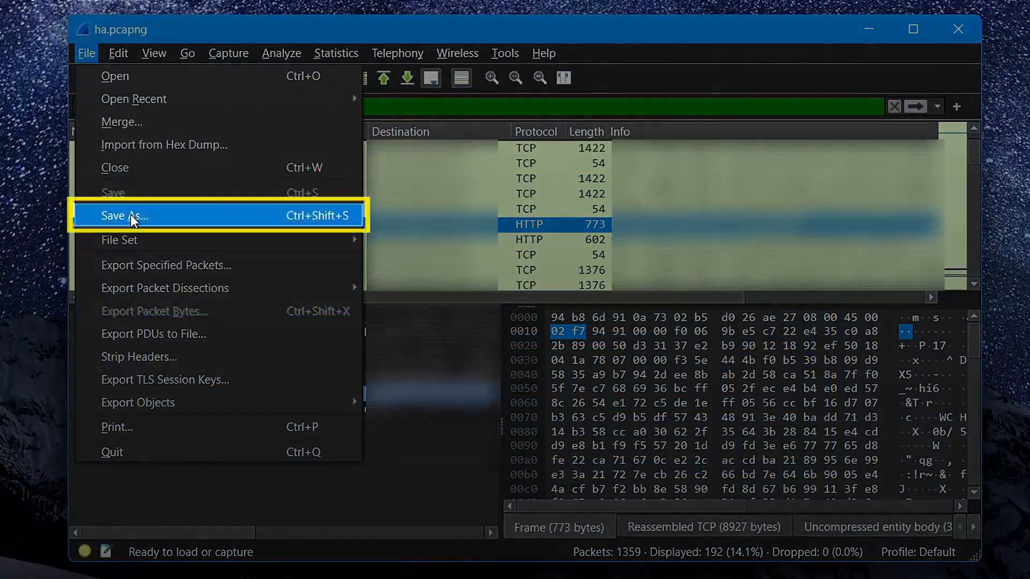
left_click(124, 216)
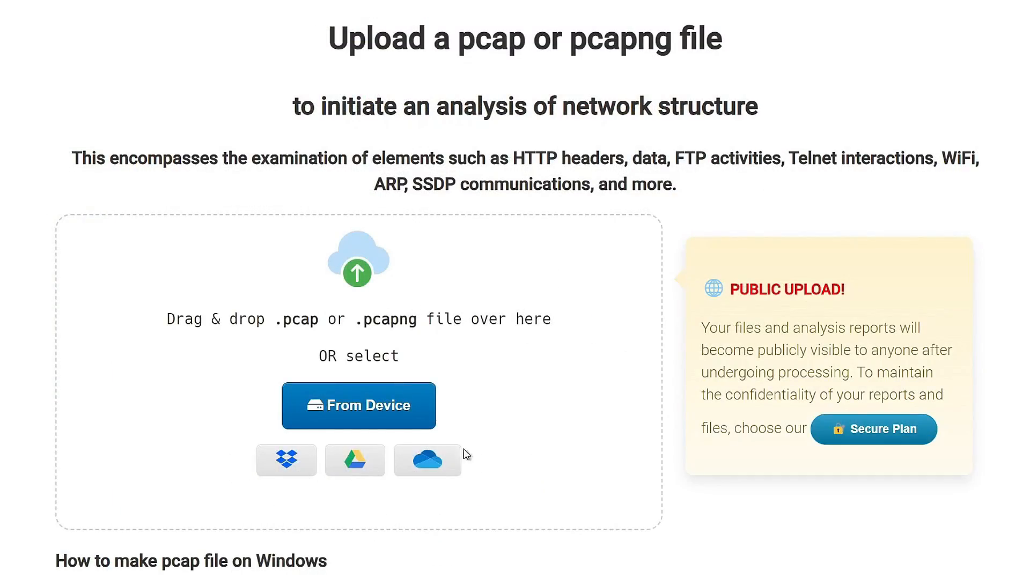
Step: Upload test.pcapng from this device to A-Packets for analysis
left_click(358, 405)
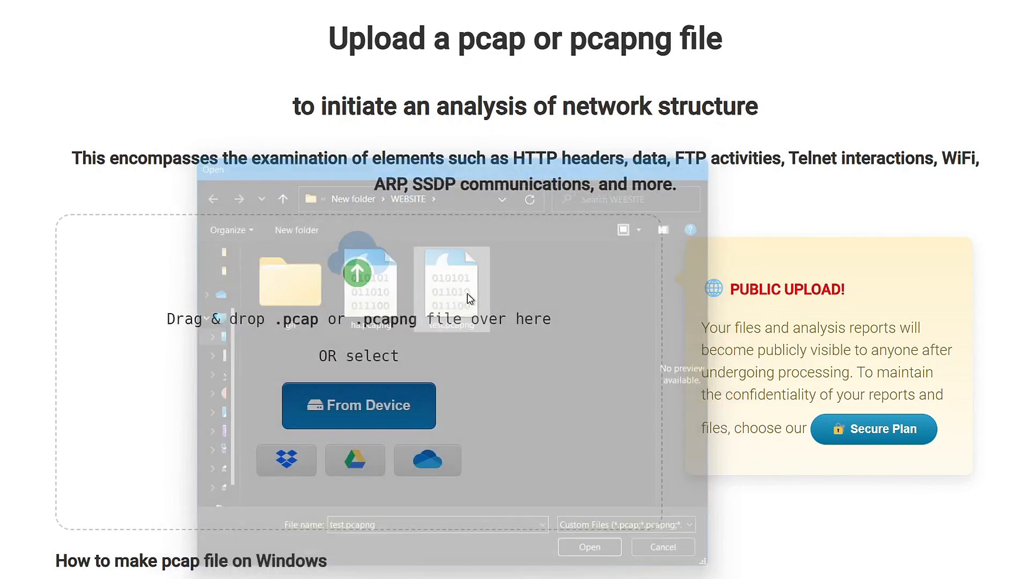
left_click(588, 546)
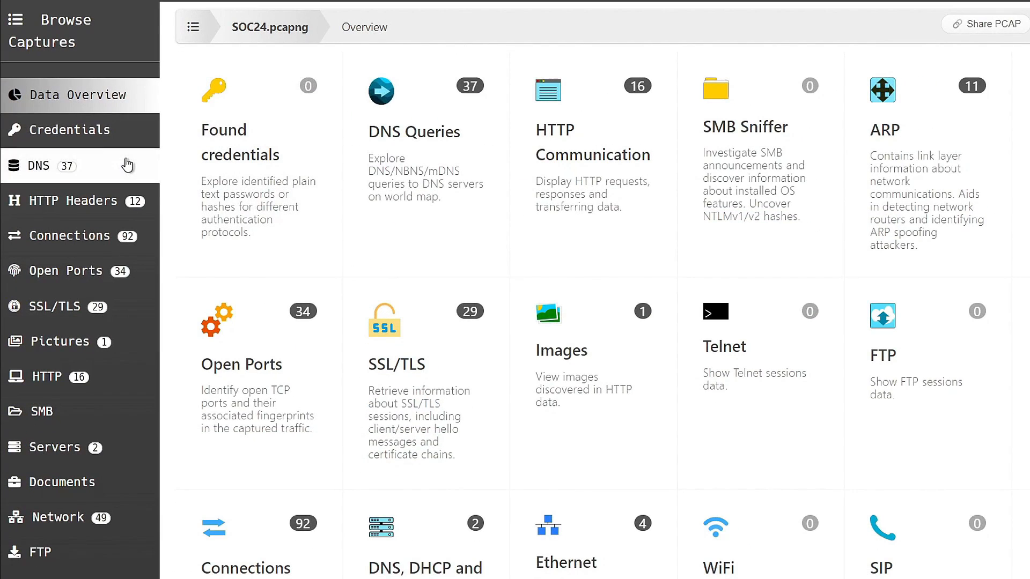
Step: View the DNS report and then the three pictures extracted from the capture
left_click(36, 166)
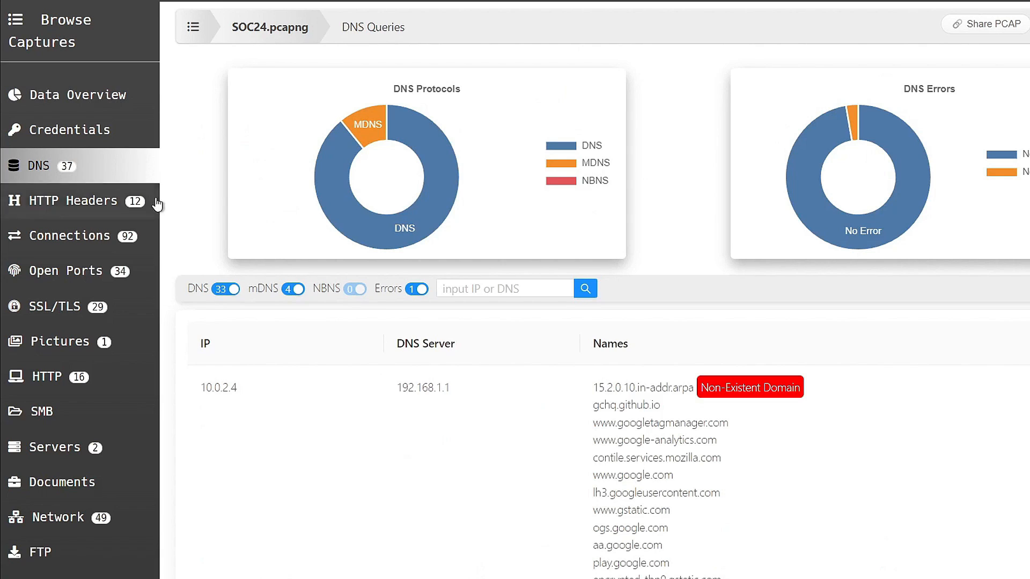
left_click(60, 341)
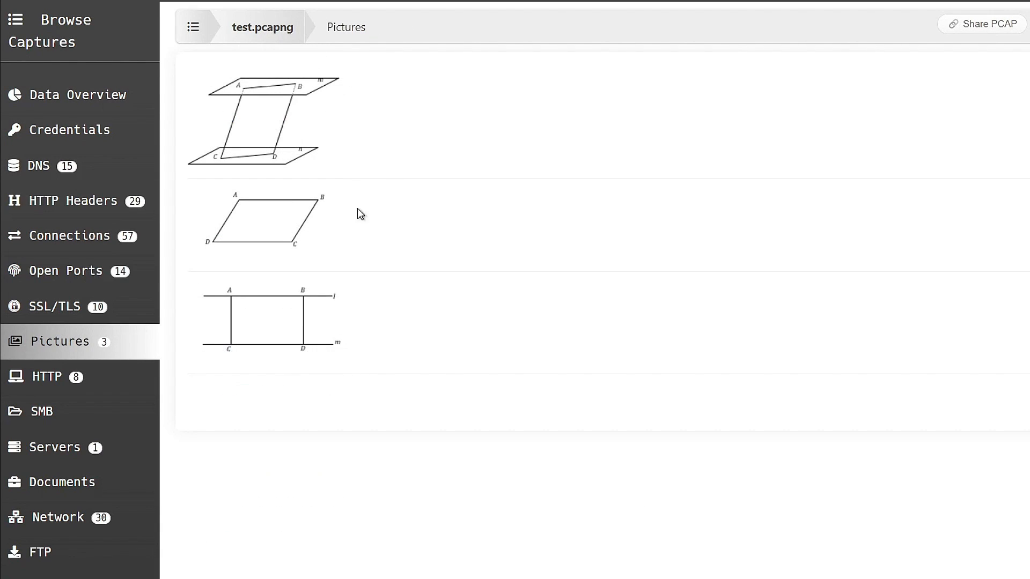
mouse_move(201, 232)
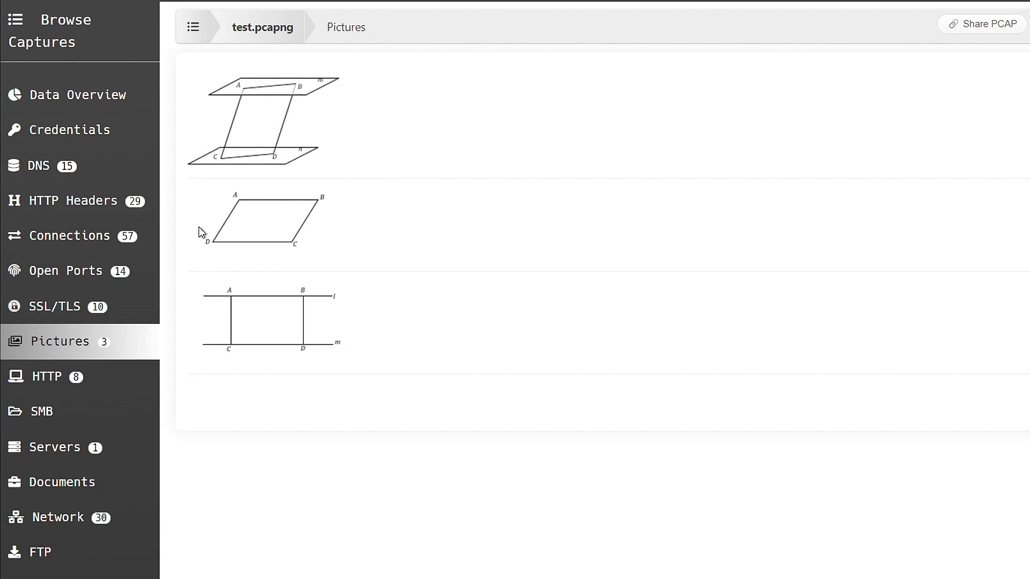